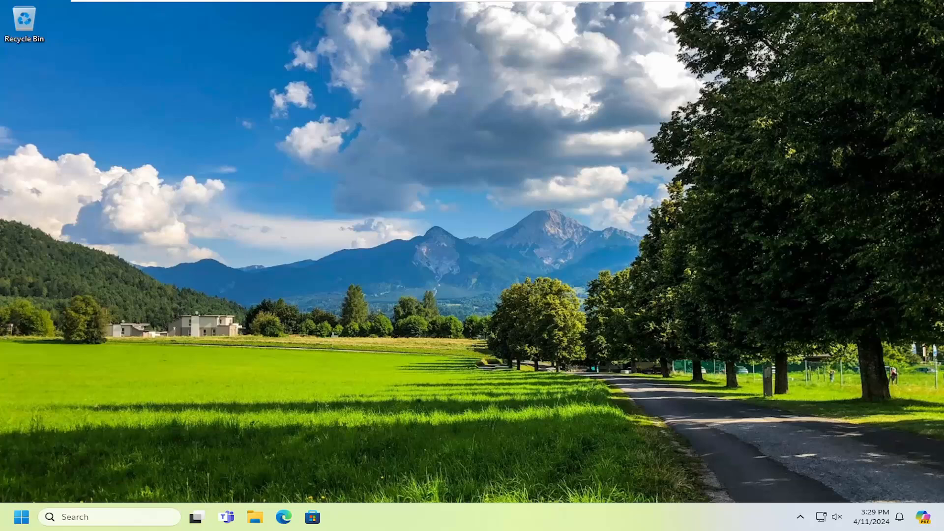
pyautogui.moveTo(21, 516)
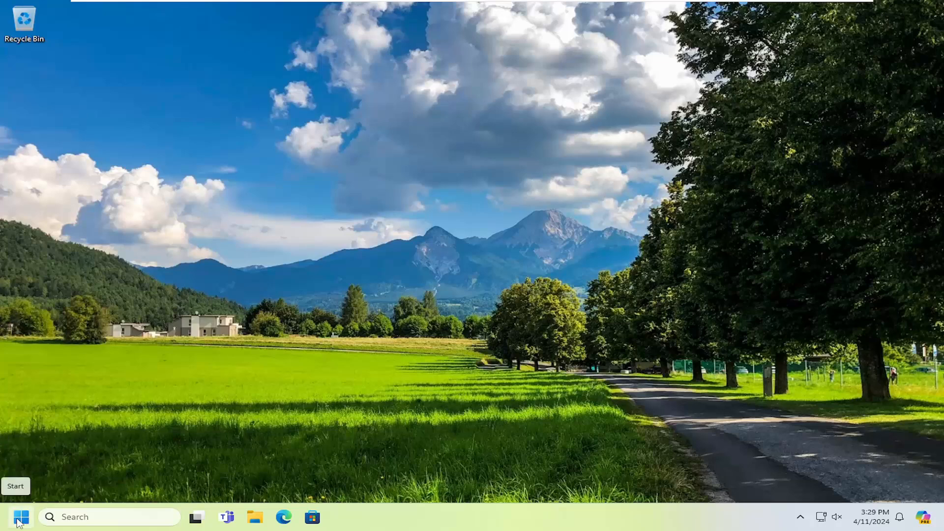
# - Launch Device Manager from Start search 'de' and expand Human Interface Devices to its first USB Input Device
pyautogui.write('de')
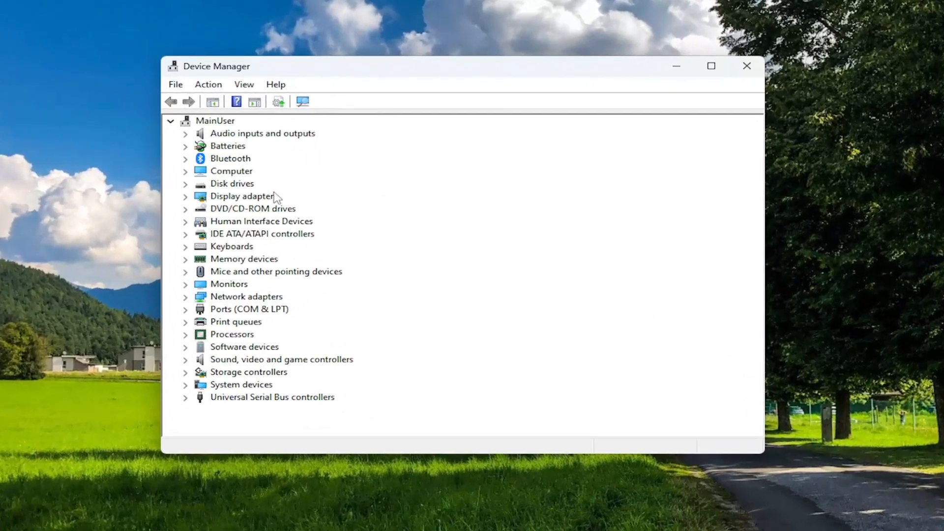
pyautogui.click(262, 221)
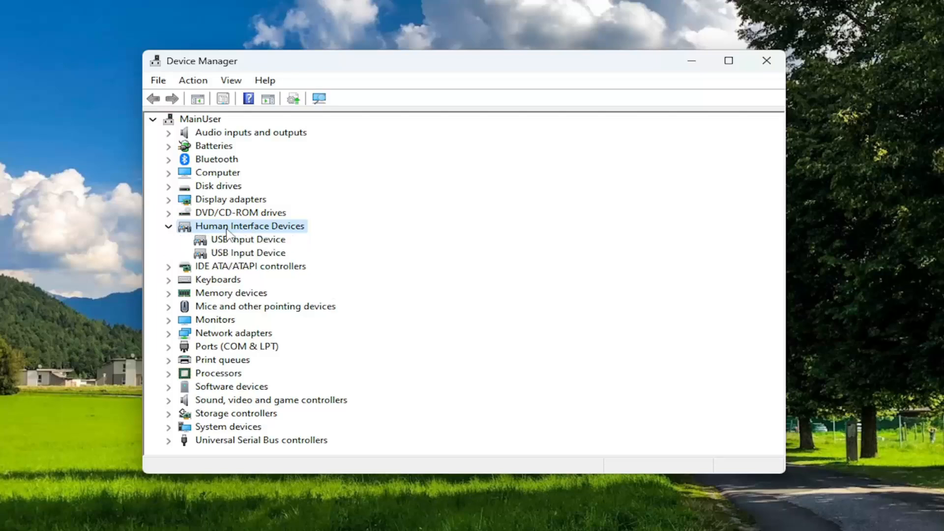
pyautogui.click(247, 239)
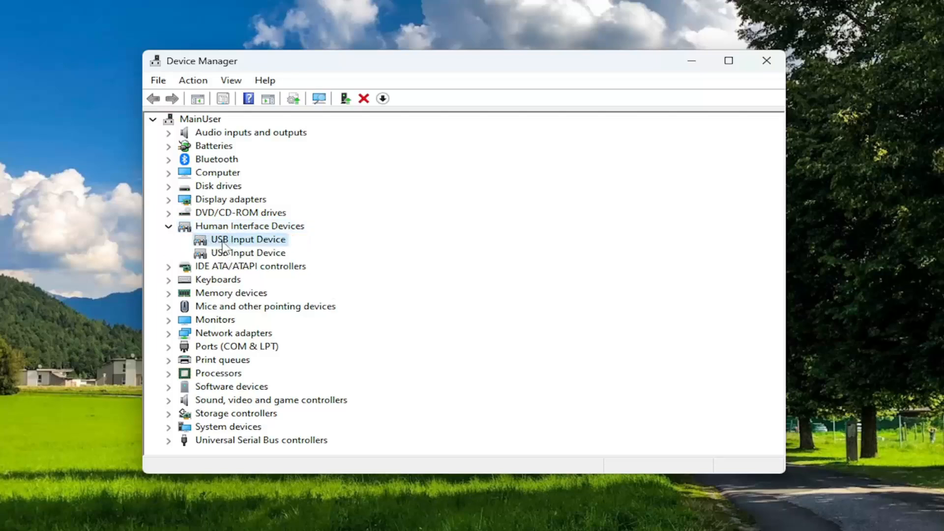
# - In the USB Input Device's Power Management settings, uncheck 'Allow the computer to turn off this device to save power' and confirm
pyautogui.doubleClick(246, 239)
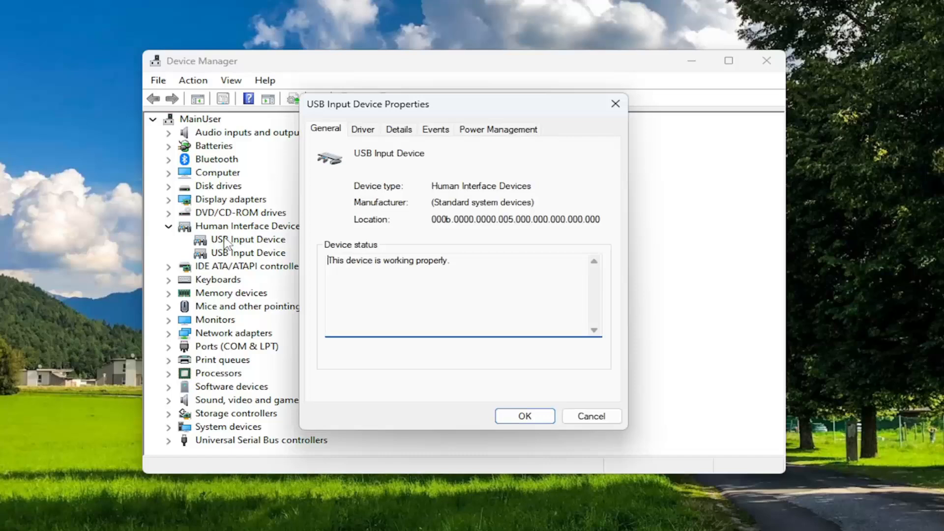
pyautogui.moveTo(493, 138)
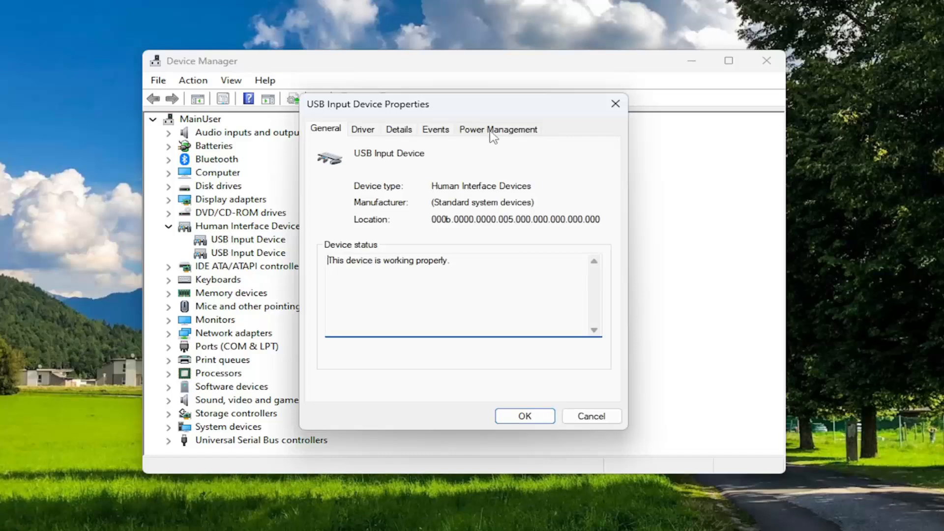
pyautogui.click(498, 129)
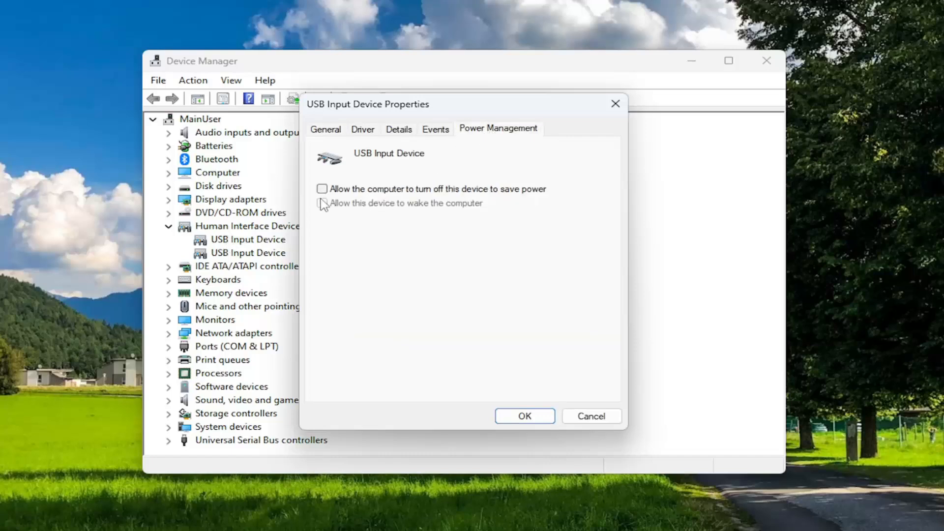
pyautogui.click(323, 189)
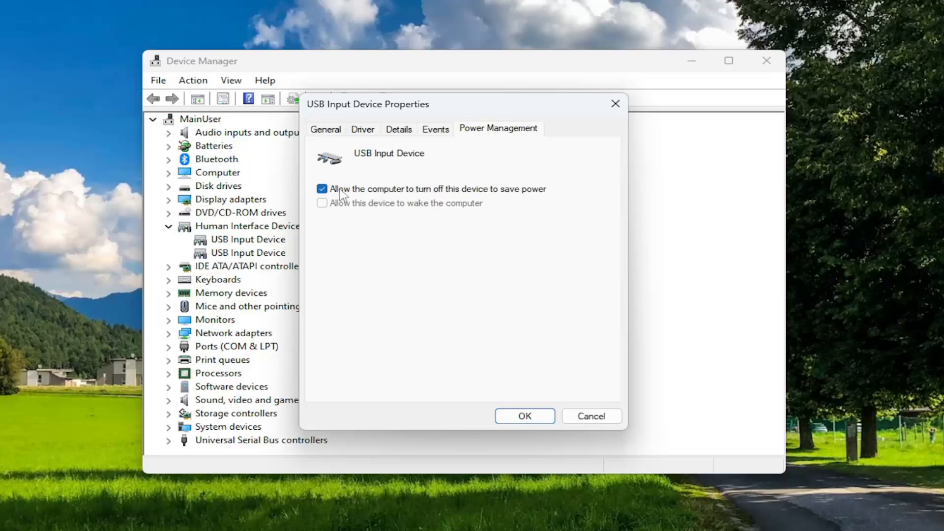
pyautogui.moveTo(336, 205)
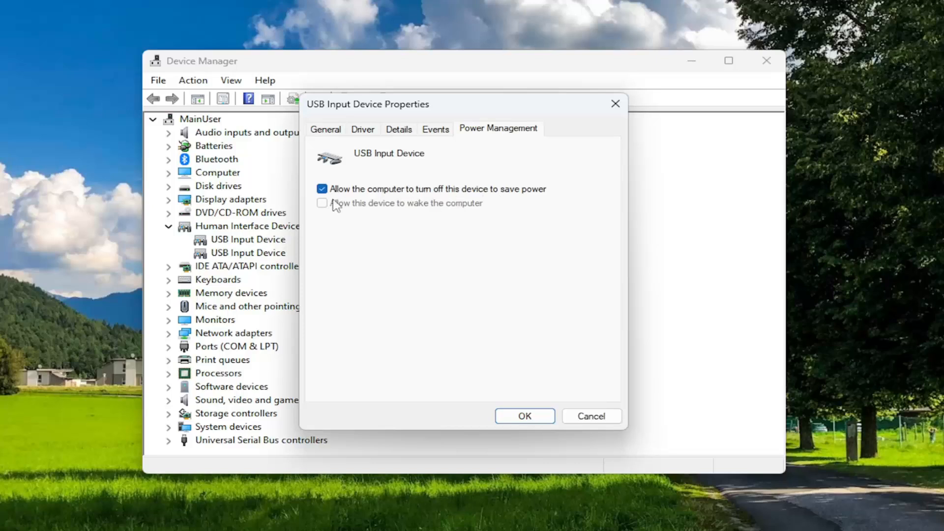
pyautogui.click(322, 189)
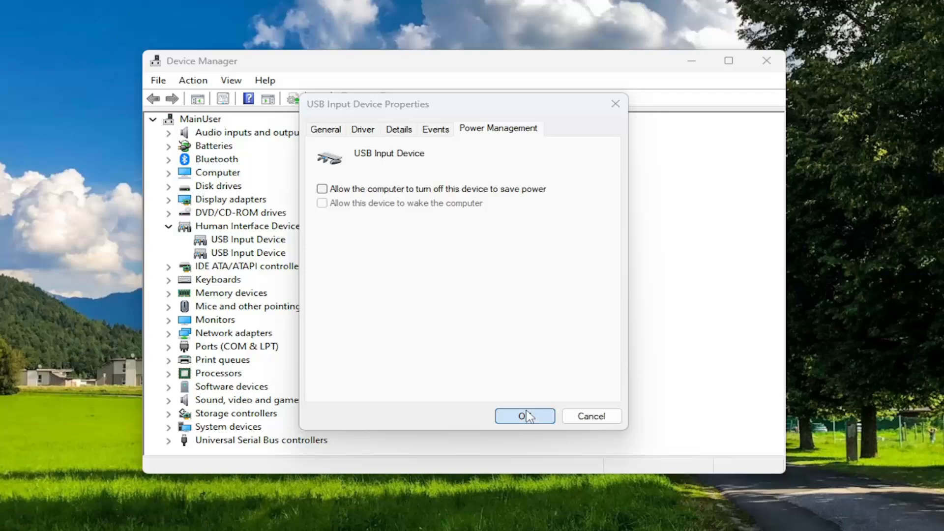
pyautogui.click(326, 129)
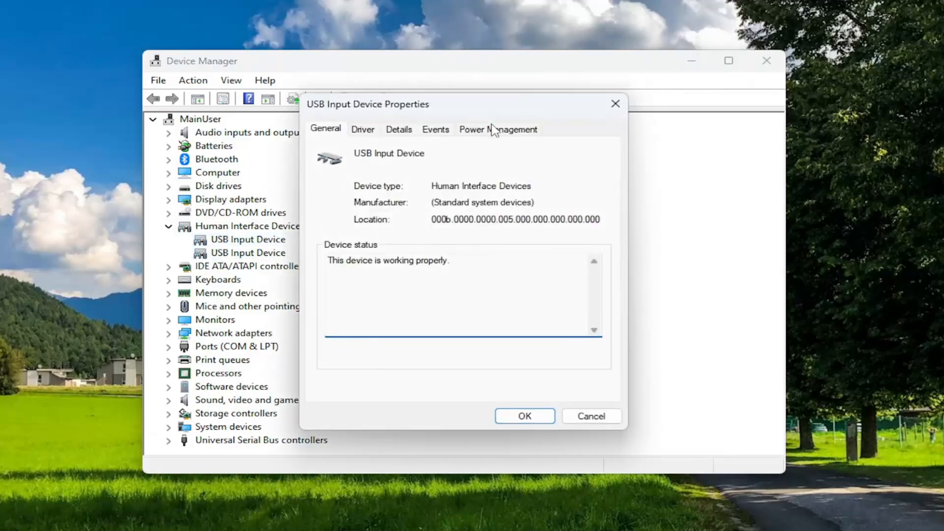
pyautogui.click(498, 128)
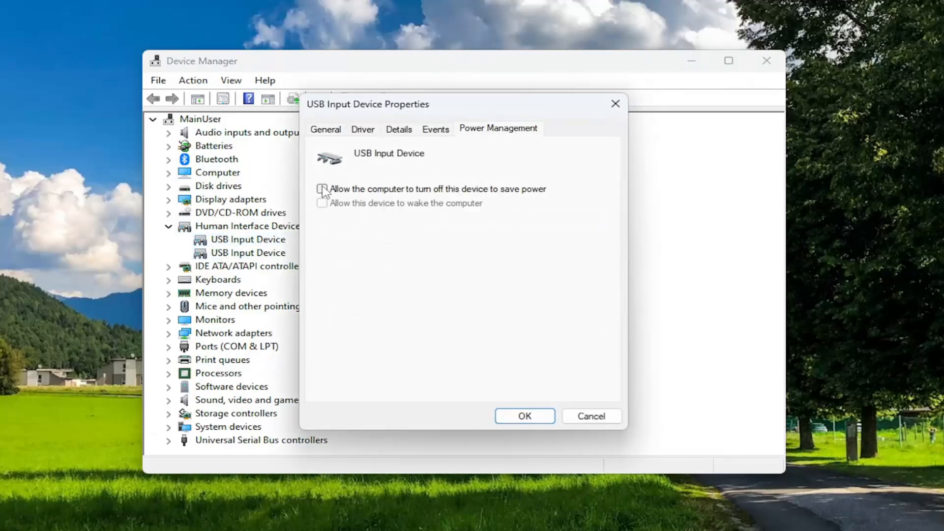
pyautogui.click(523, 417)
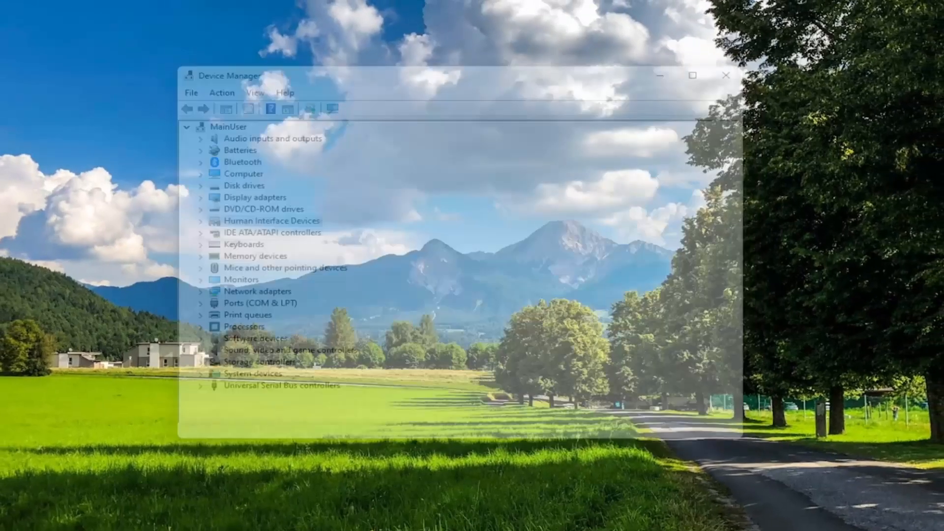
# - Launch Control Panel from Start search, showing All Control Panel Items
pyautogui.click(726, 76)
pyautogui.write('control panel')
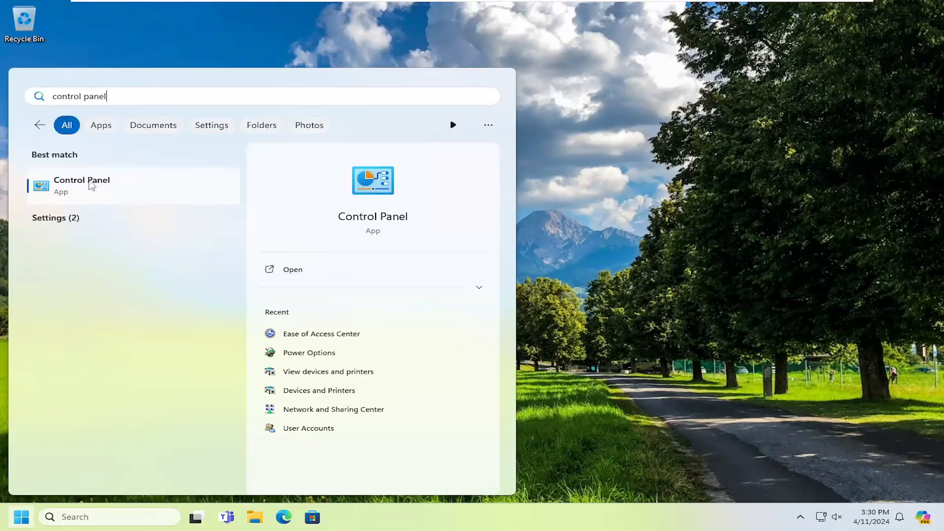
pyautogui.click(81, 185)
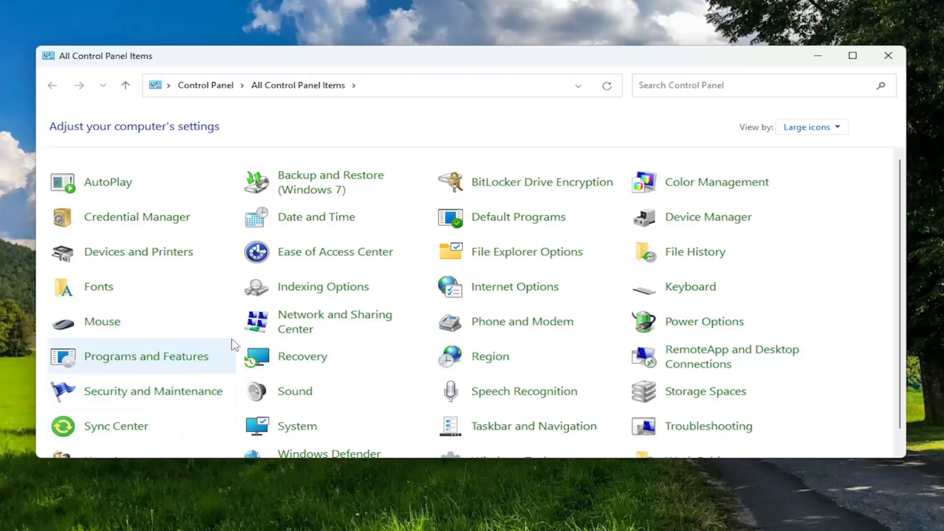
# - View the Ease of Access Center's full 'Explore all settings' list of accessibility options
pyautogui.click(336, 251)
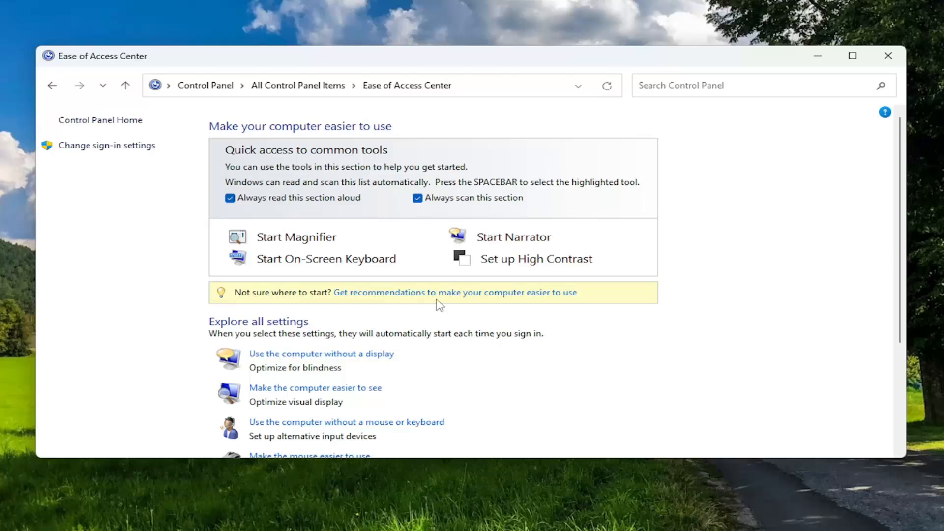
pyautogui.moveTo(418, 253)
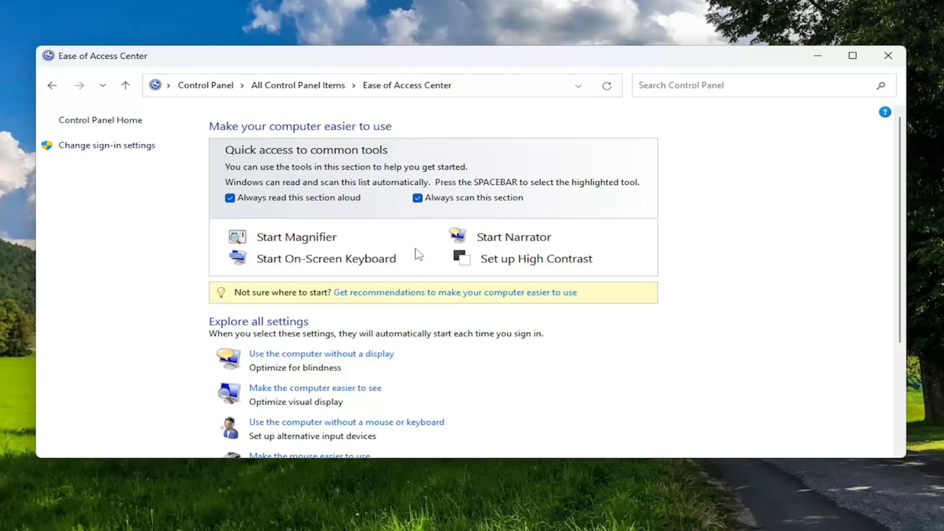
pyautogui.scroll(-3)
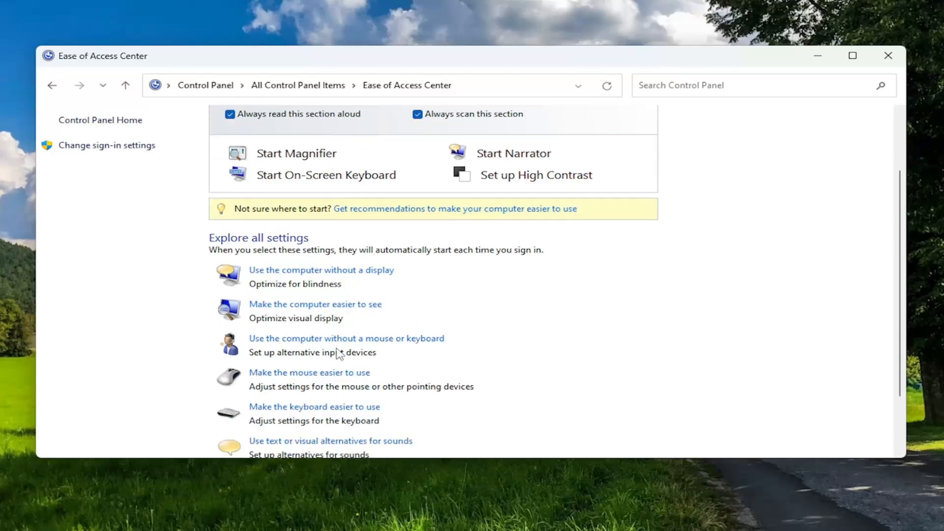
pyautogui.scroll(-3)
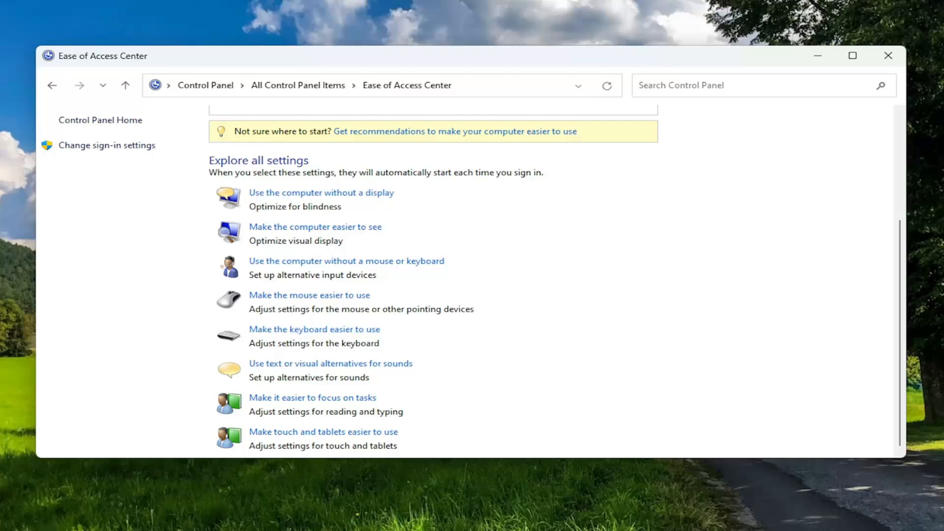
pyautogui.moveTo(673, 271)
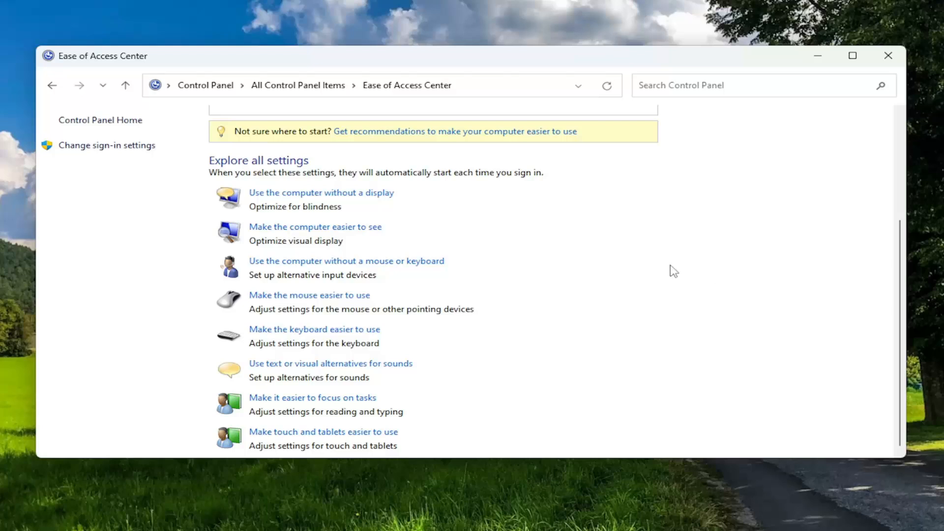
pyautogui.moveTo(446, 335)
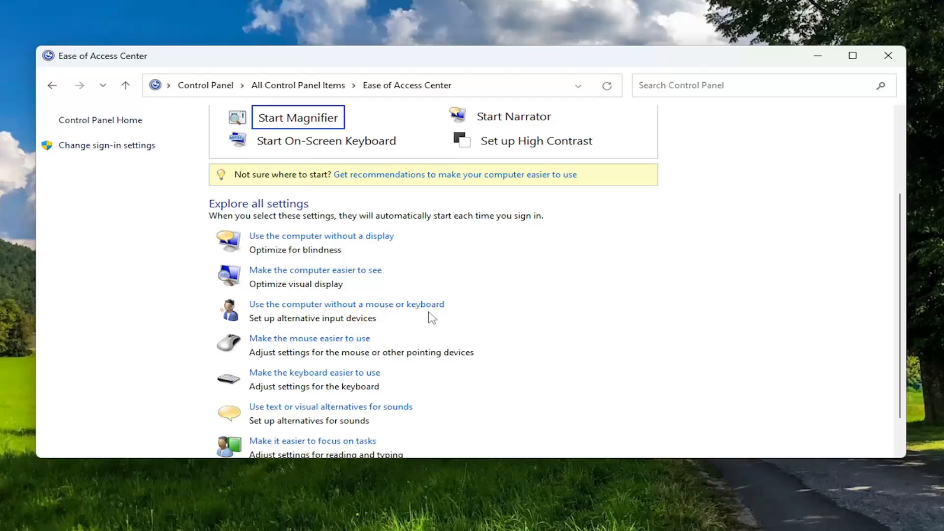
pyautogui.moveTo(362, 295)
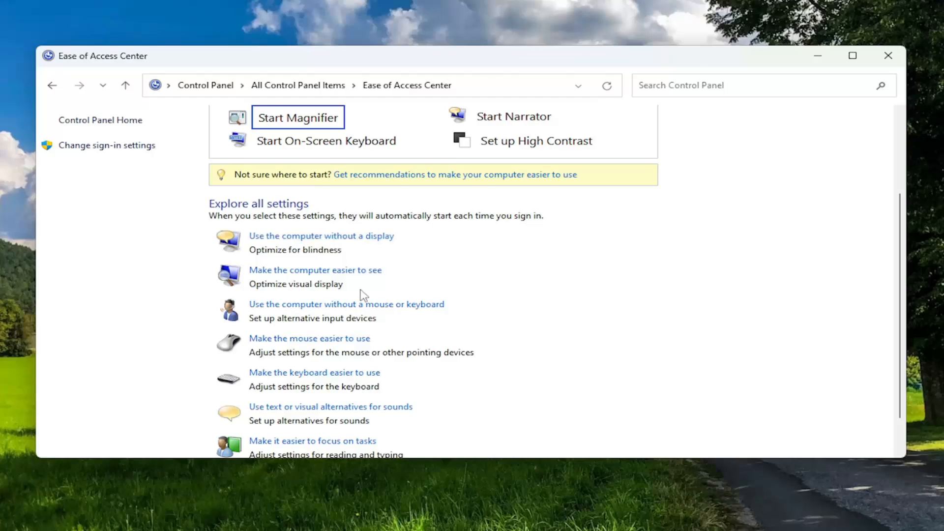
# - Restart the computer via the Start button's 'Shut down or sign out' menu
pyautogui.rightClick(21, 516)
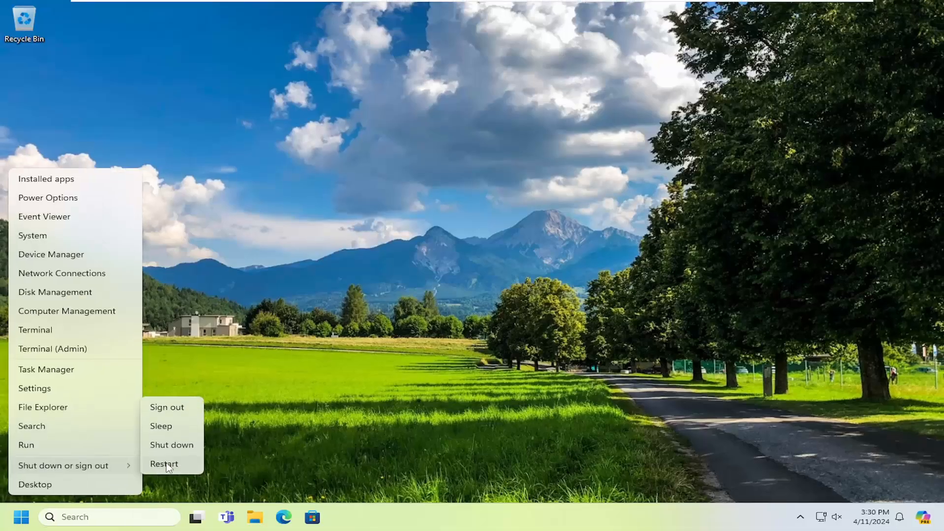
pyautogui.click(165, 463)
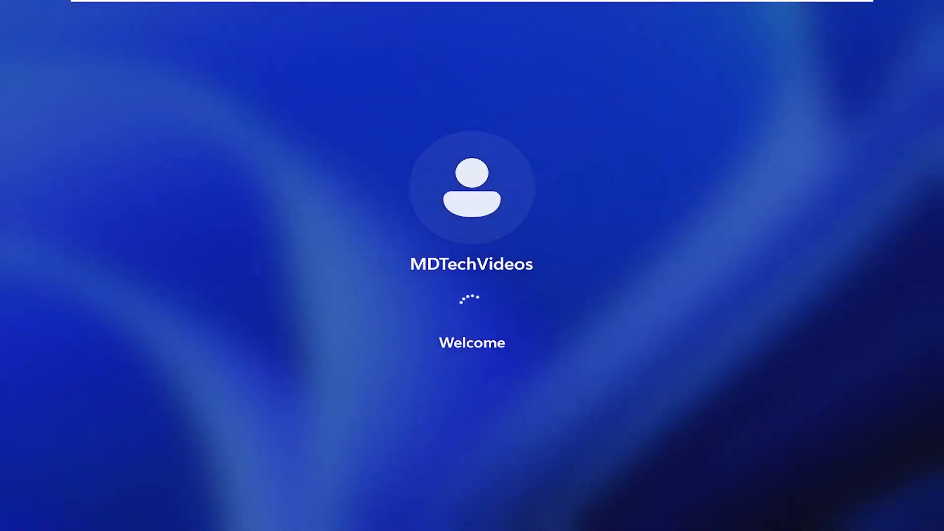